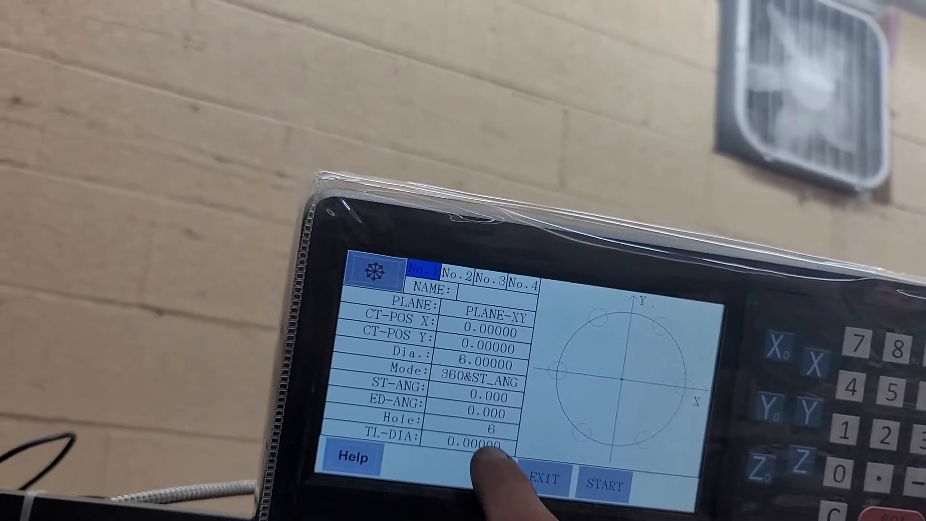
# Start the six-hole, 6.000-diameter bolt circle pattern centered at the origin, showing hole 1 of 6.
pyautogui.click(602, 485)
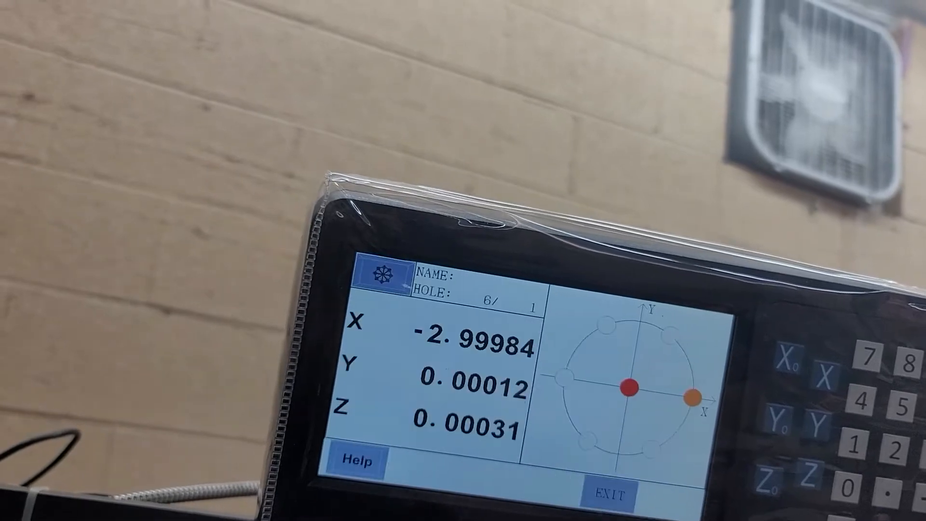